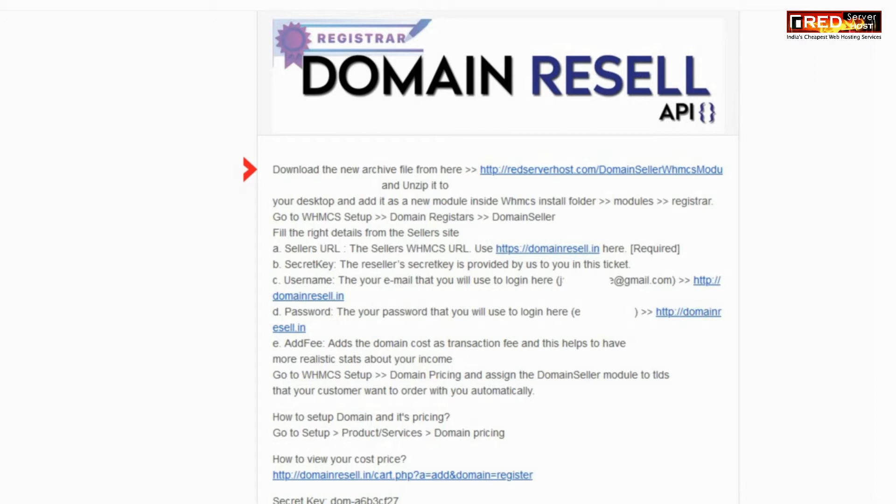
Open modules/registrars in public_html/whmcsone and start uploading the DomainSeller module zip
scroll(down, 3)
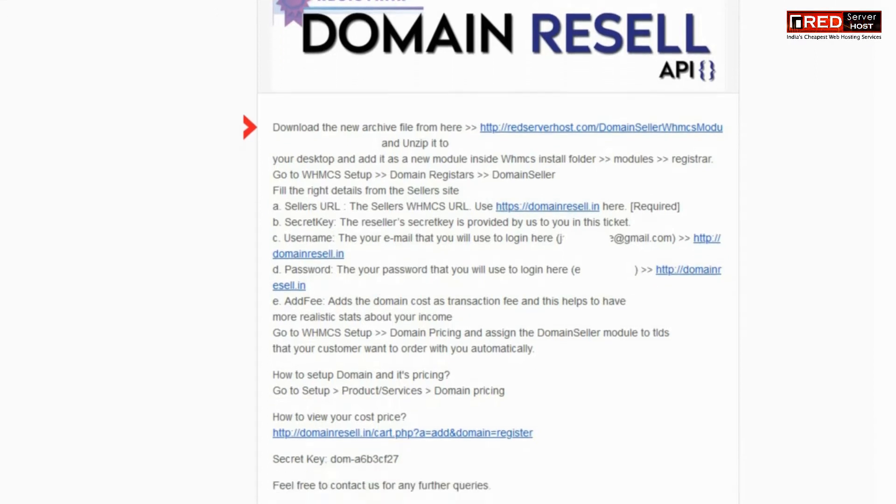
scroll(down, 3)
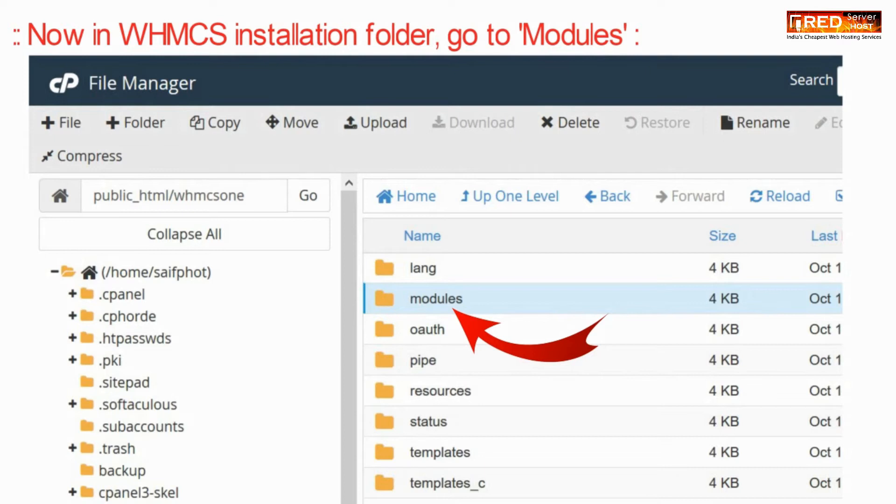
double_click(436, 299)
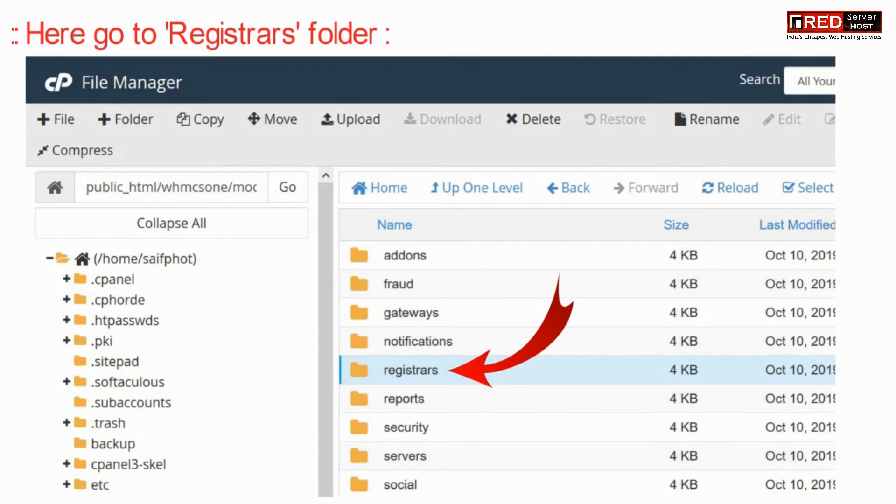
double_click(410, 370)
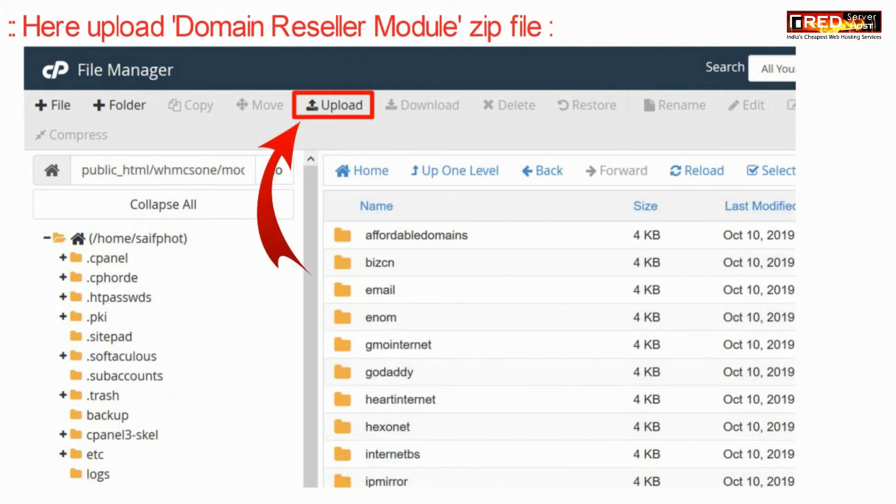
click(332, 105)
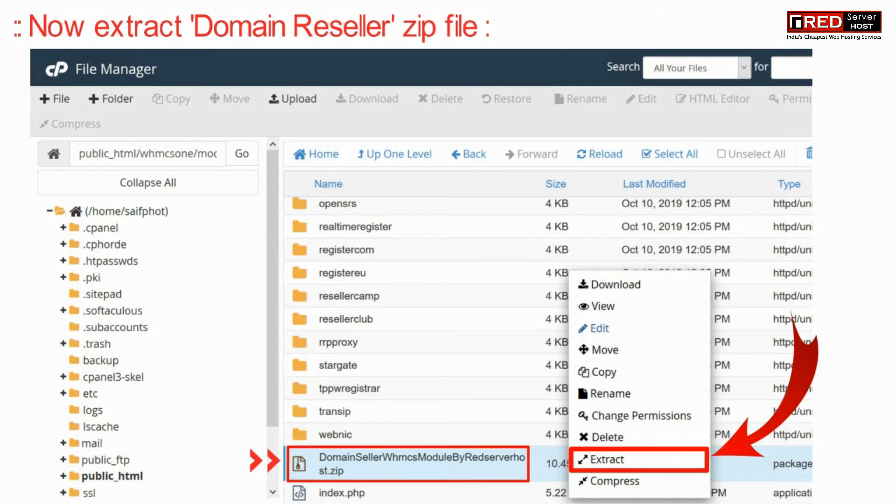
Extract DomainSellerWhmcsModuleByRedserverhost.zip in the registrars folder
click(609, 459)
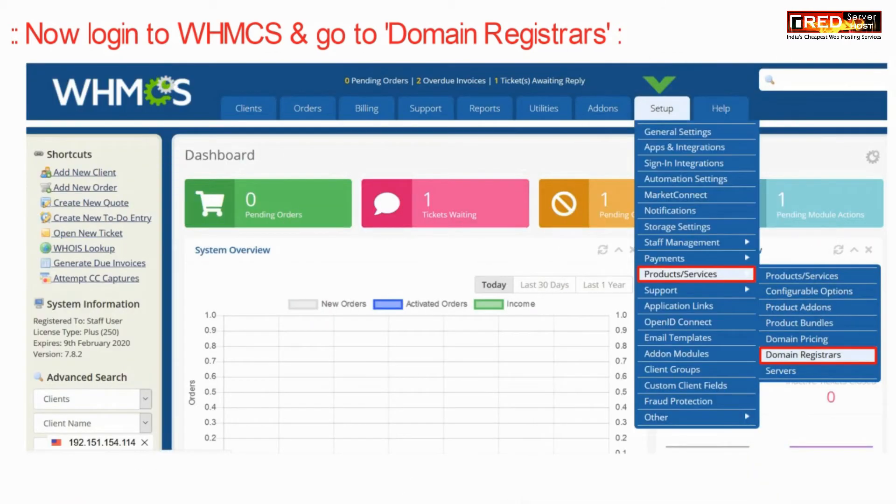
mouse_move(825, 354)
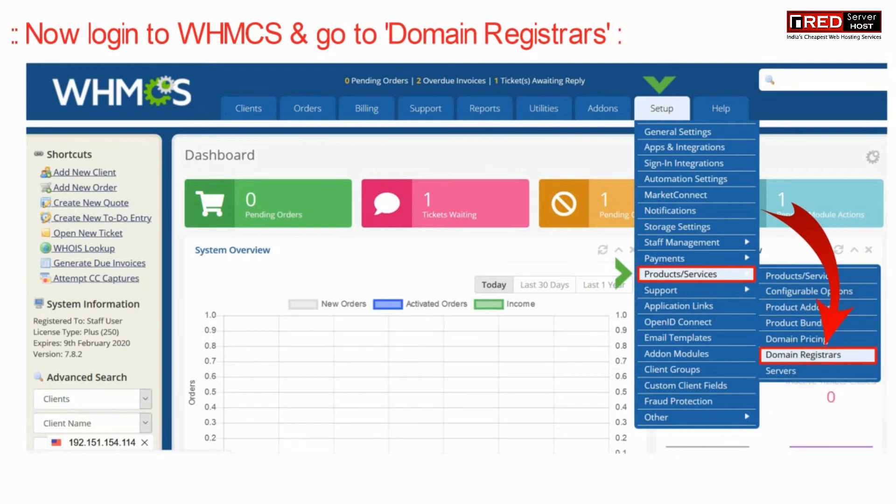
Activate DomainSeller on the Domain Registrars settings page
click(817, 355)
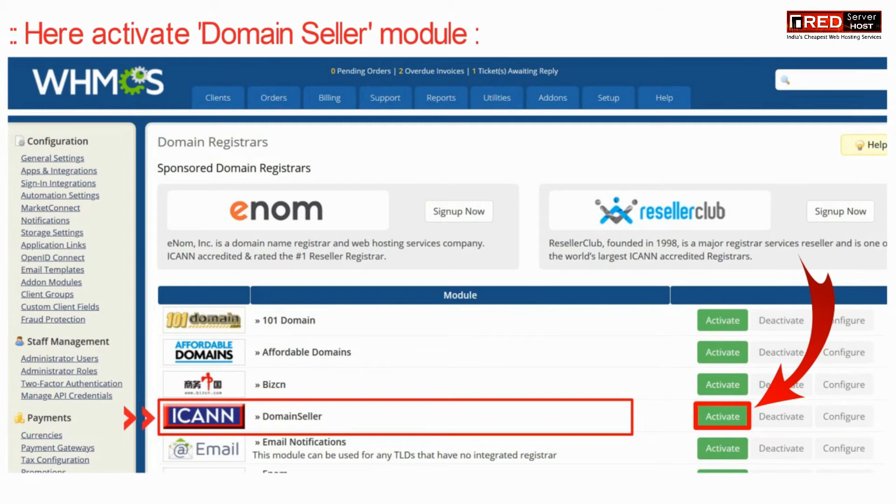
click(721, 415)
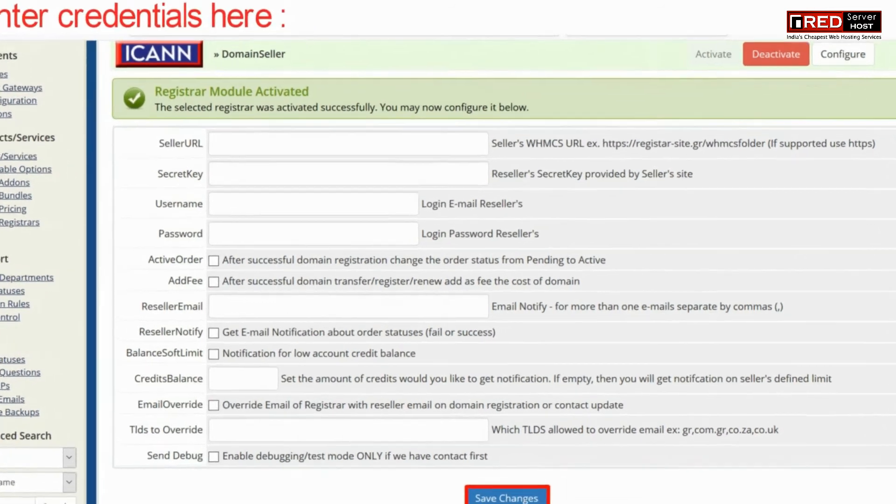
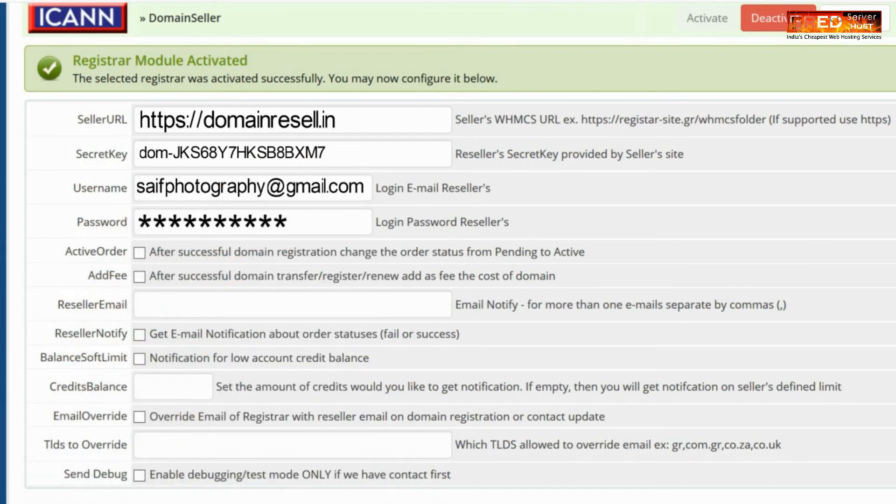
scroll(down, 3)
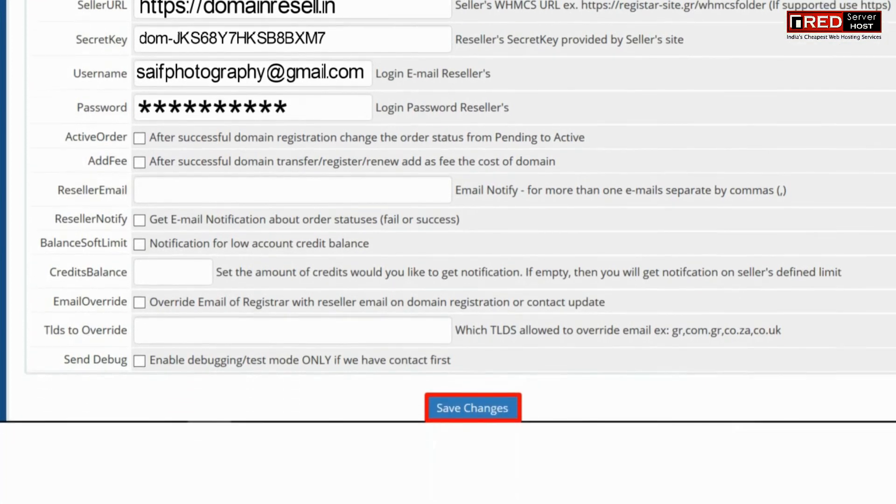
click(140, 137)
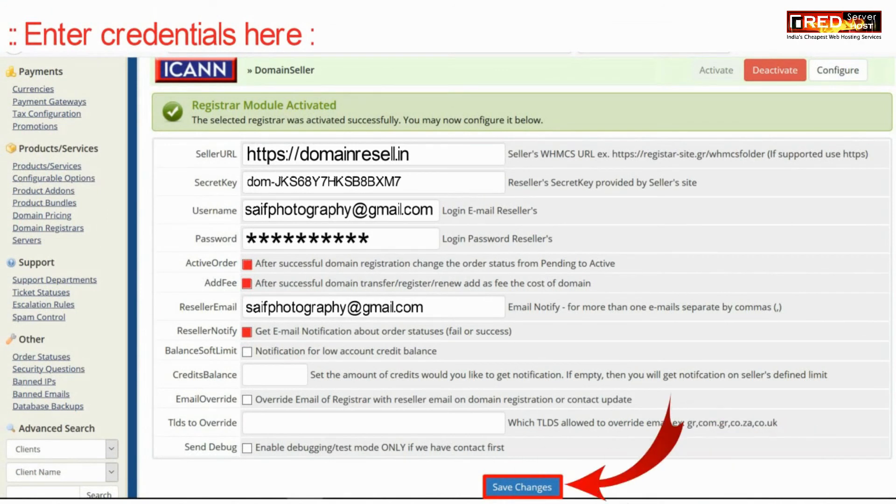
click(522, 486)
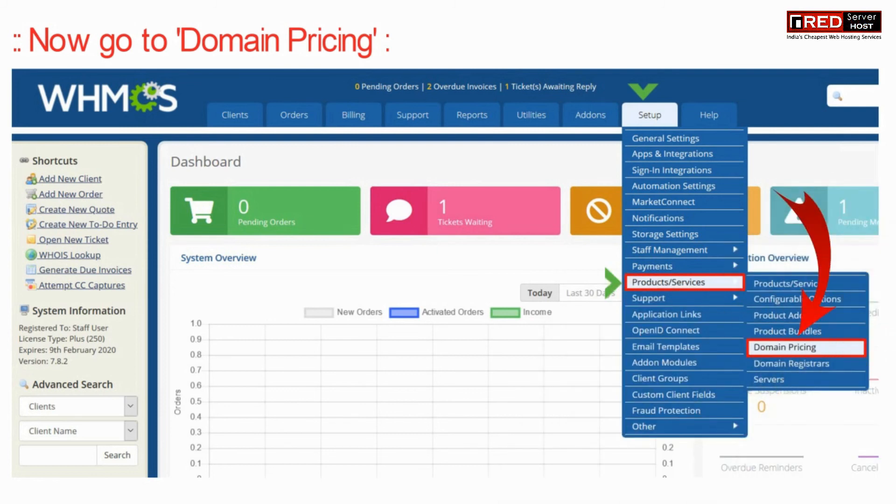
Open Domain Pricing to set DomainSeller as auto-registrar for .com, .net, .org, .biz, .info
click(791, 347)
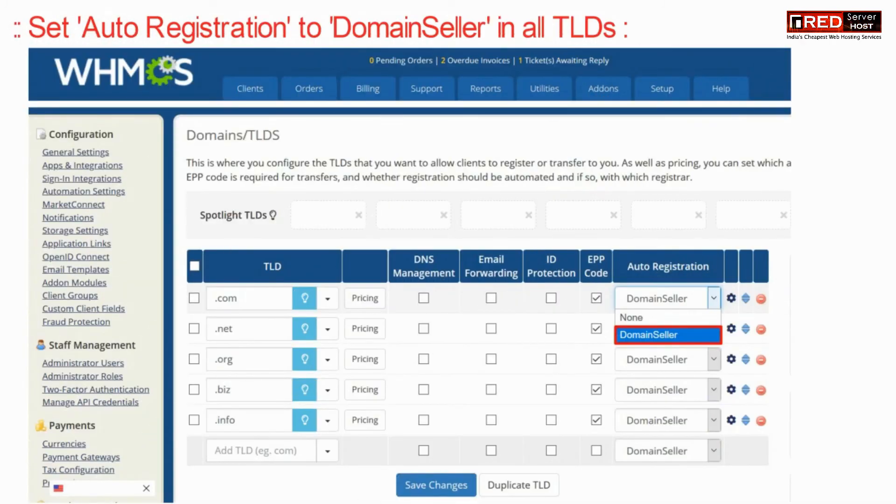